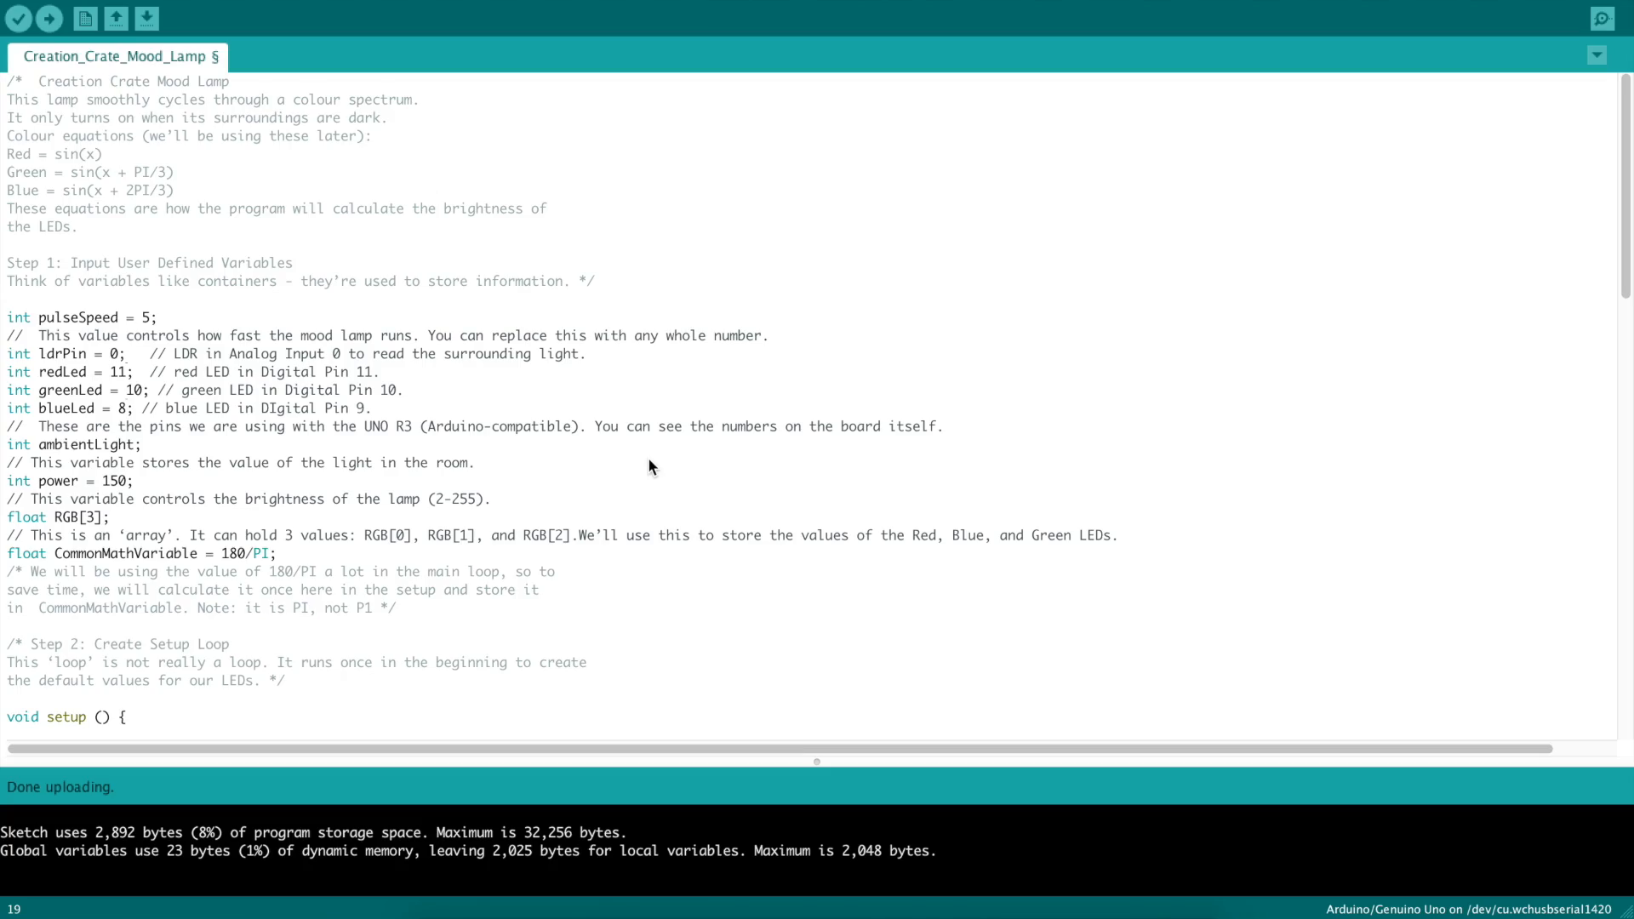
mouse_move(883, 28)
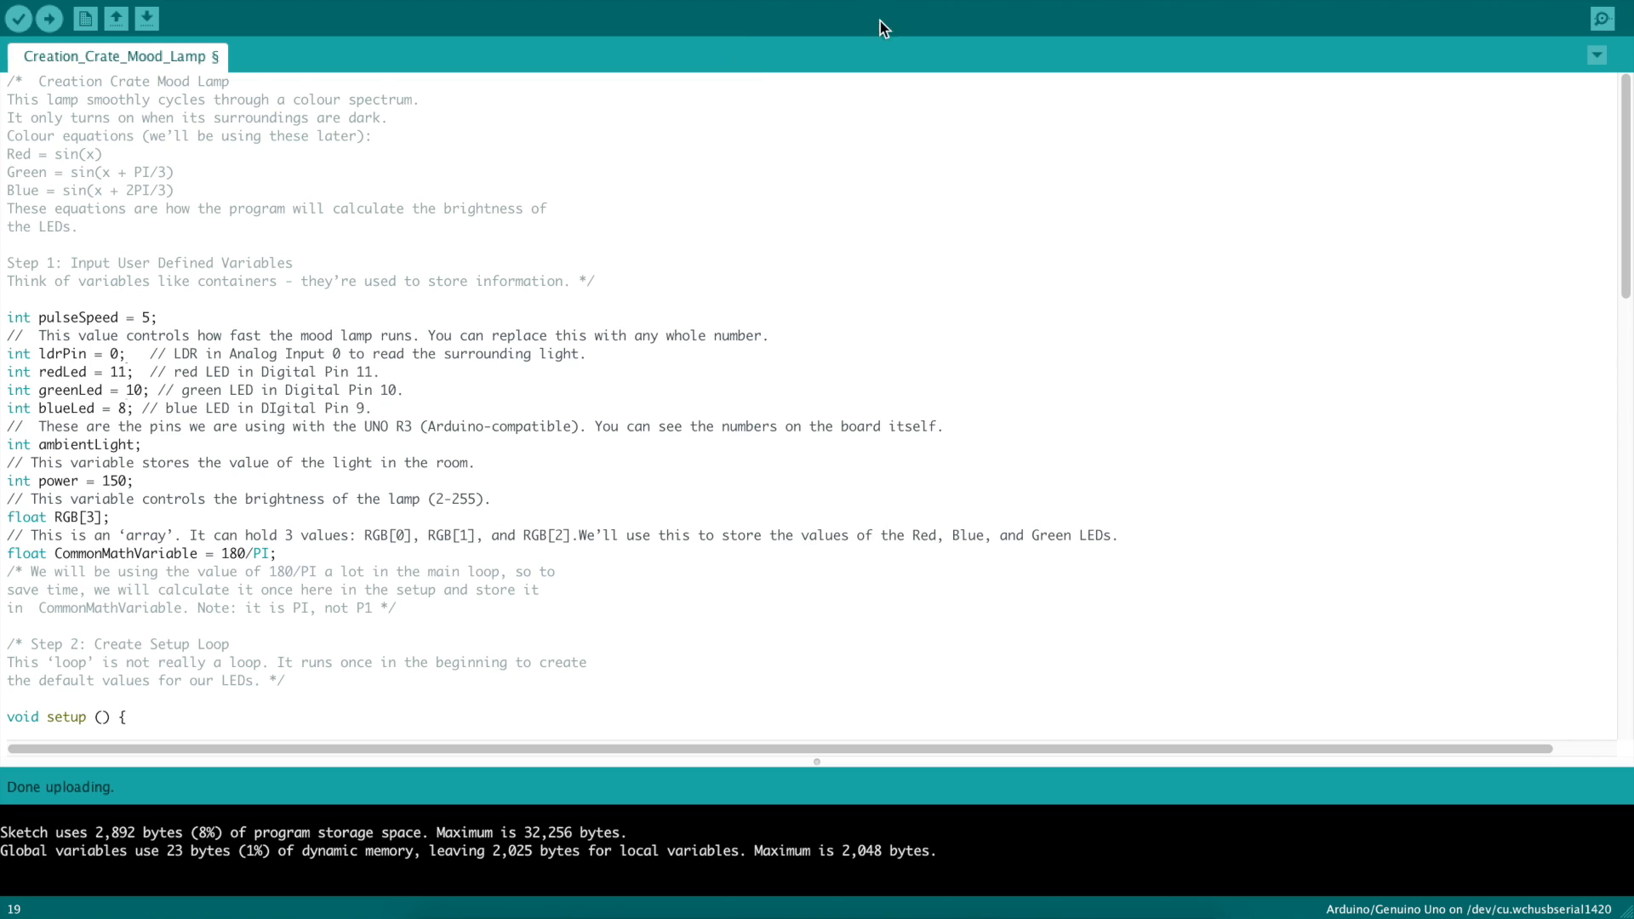
mouse_move(899, 6)
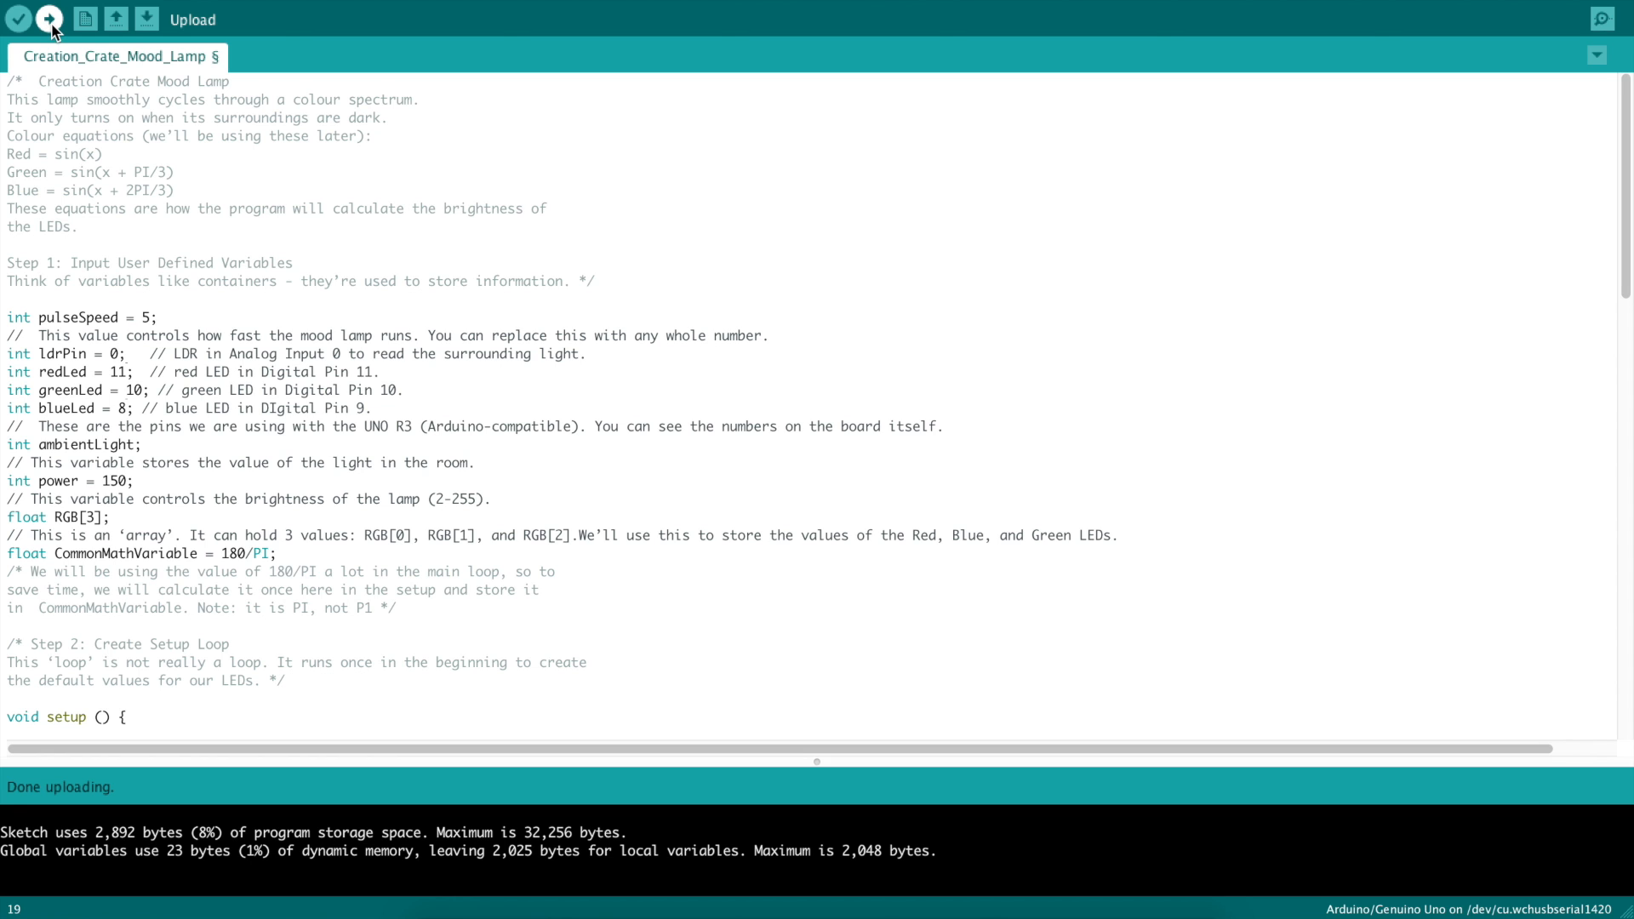
scroll("down", 3)
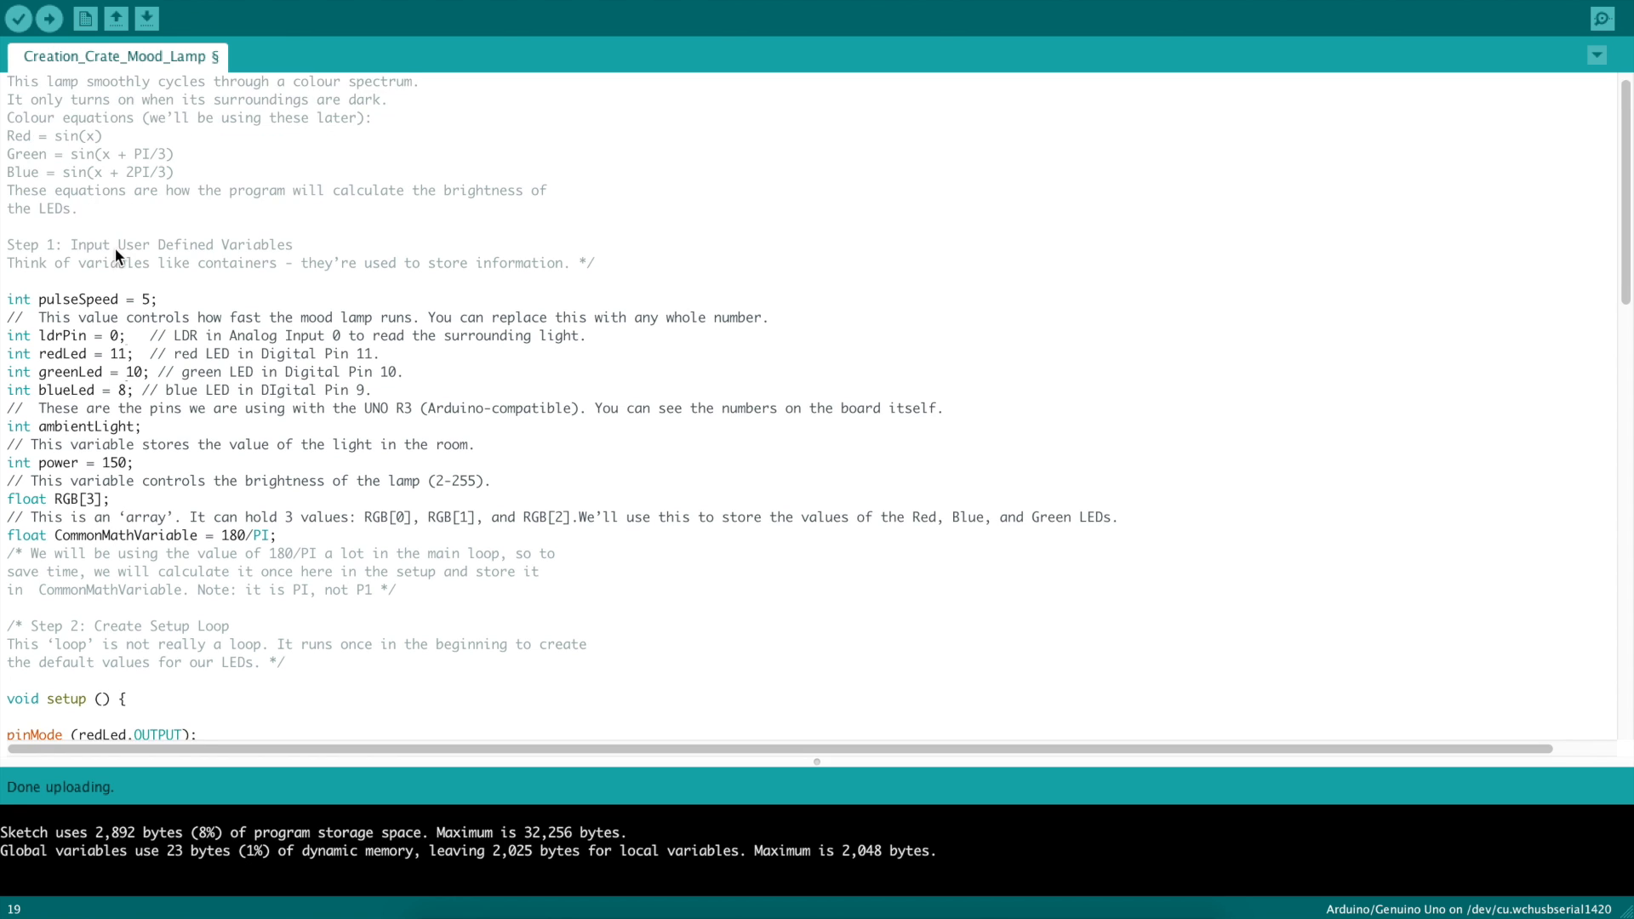
scroll("down", 3)
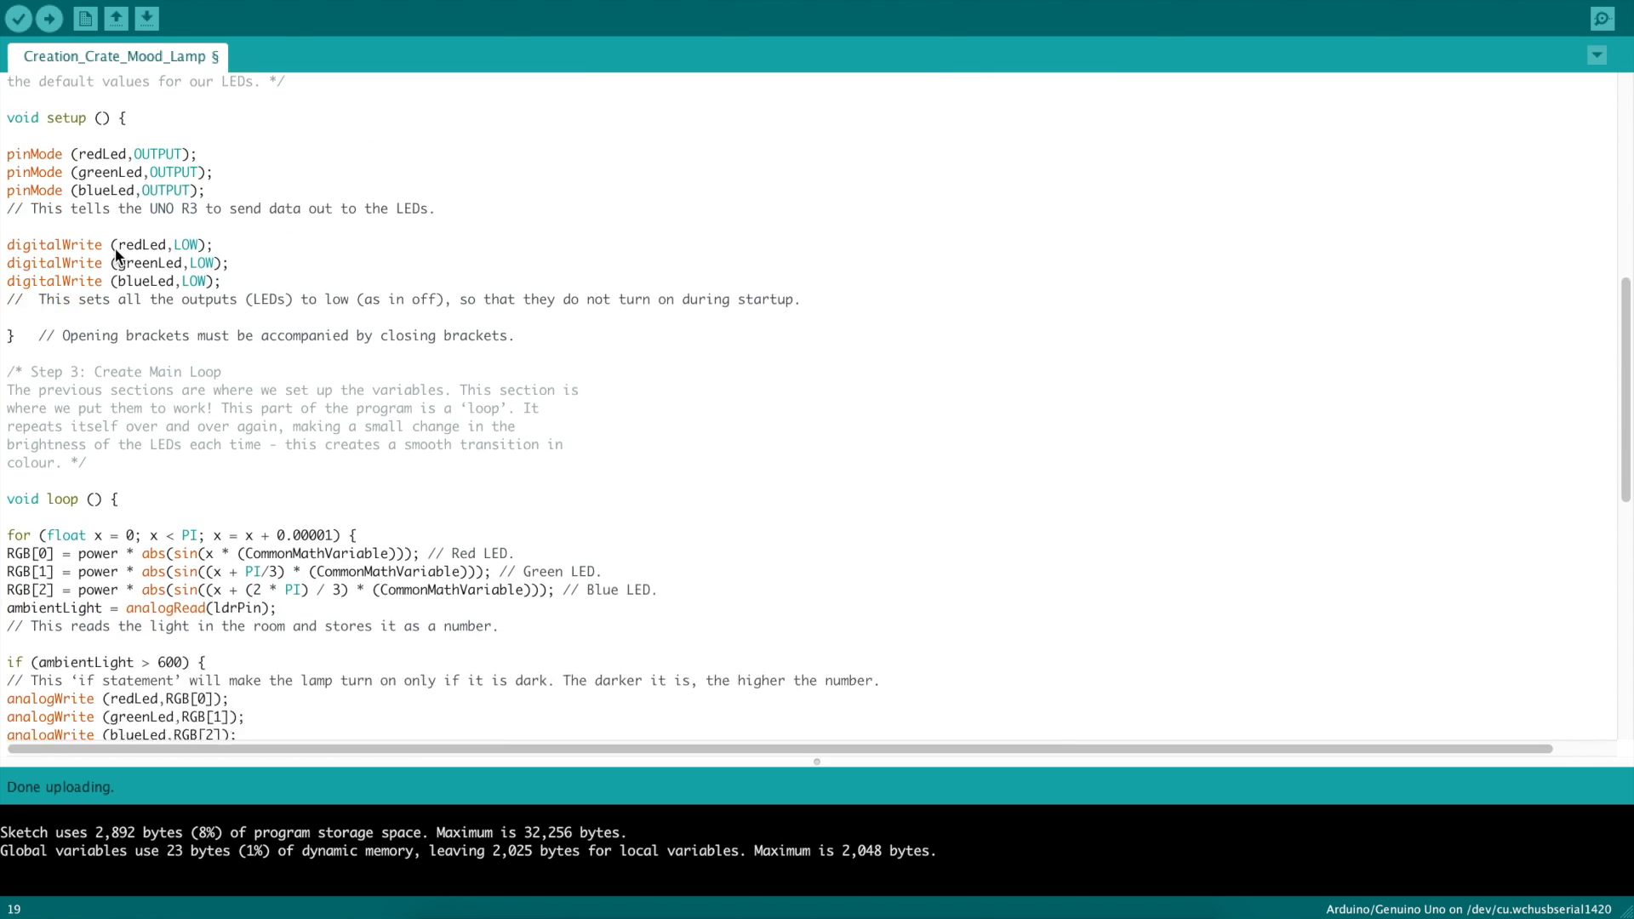
scroll("down", 3)
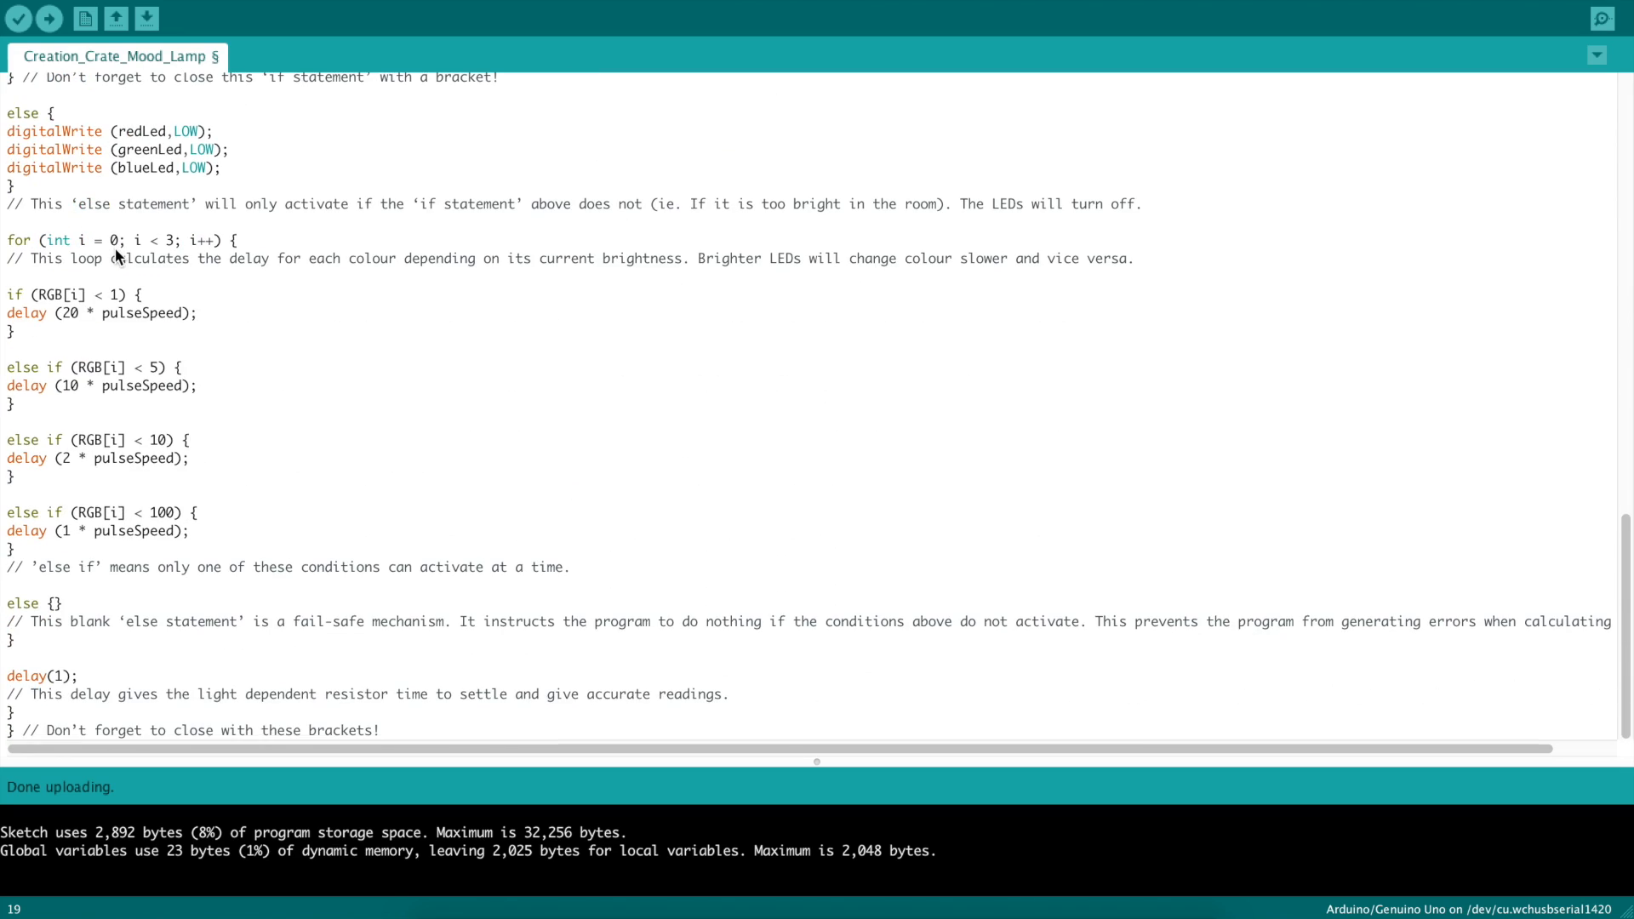